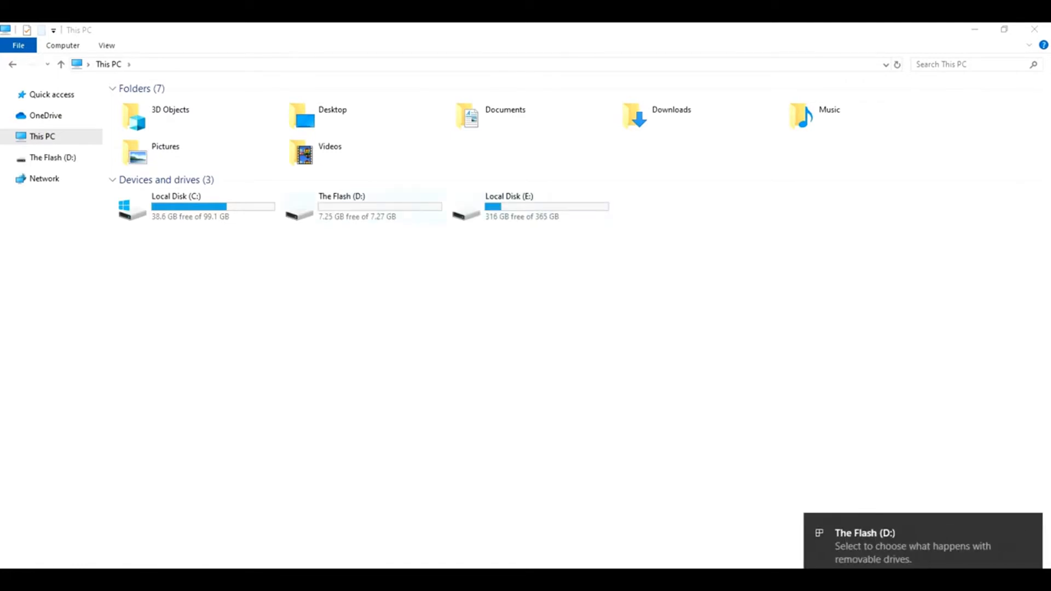
Step: Enable ReadyBoost on The Flash (D:) with 'Use this device' reserving 7324 MB
right_click(362, 206)
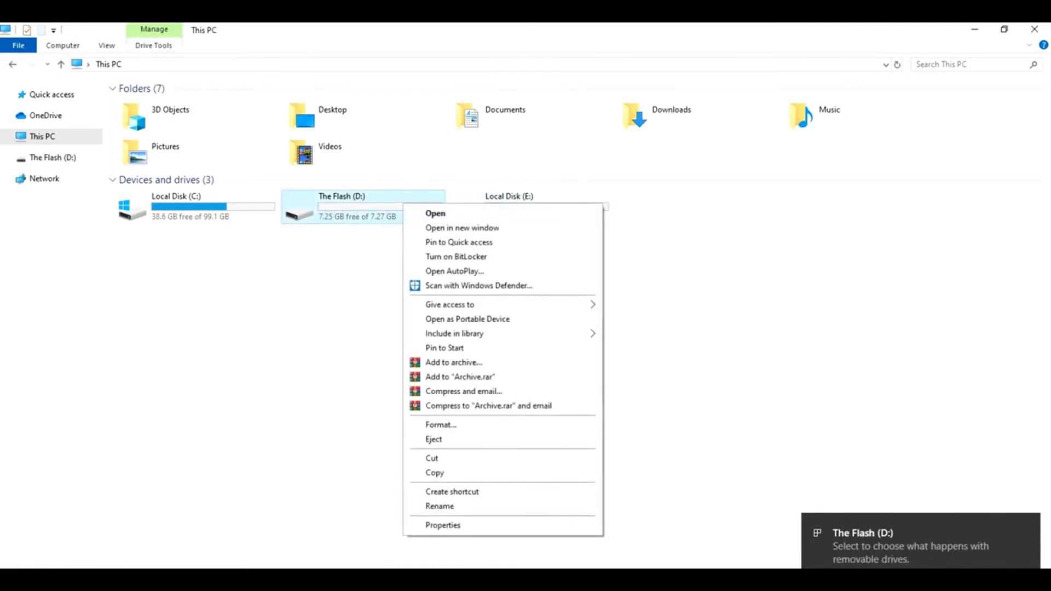
left_click(443, 525)
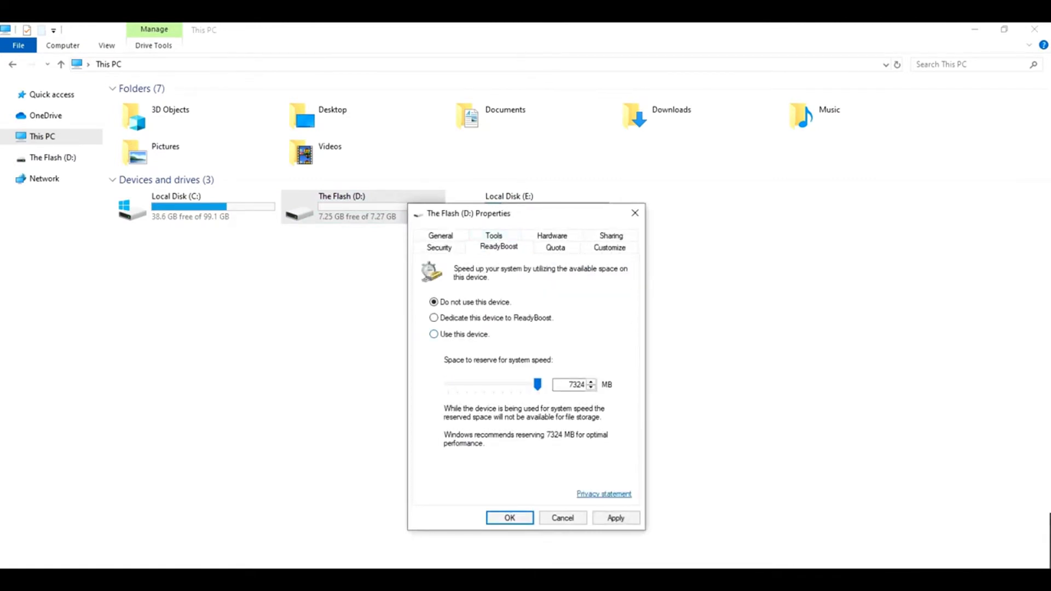
left_click(434, 334)
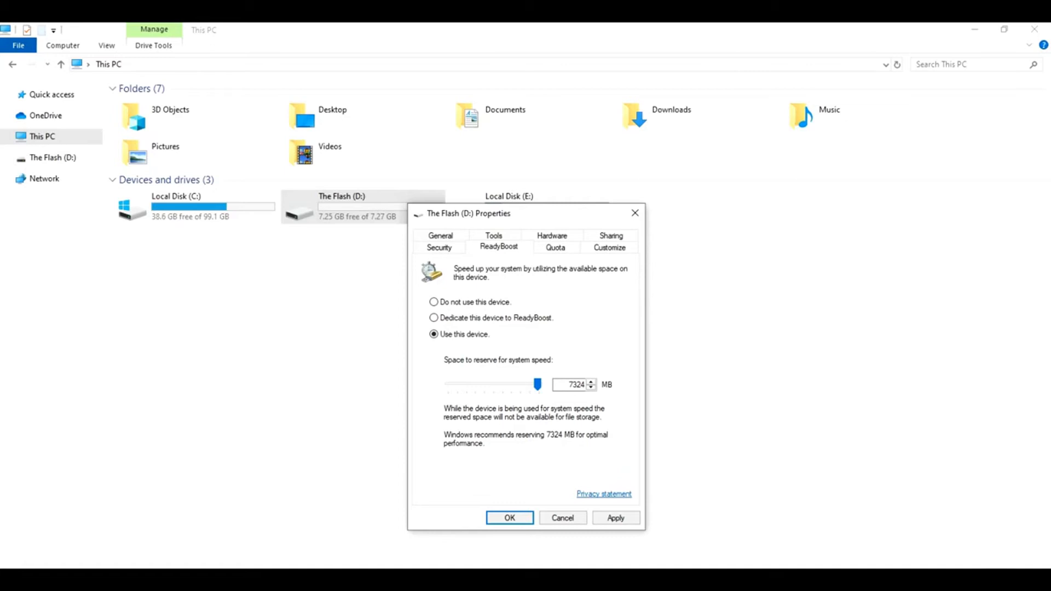
left_click(509, 517)
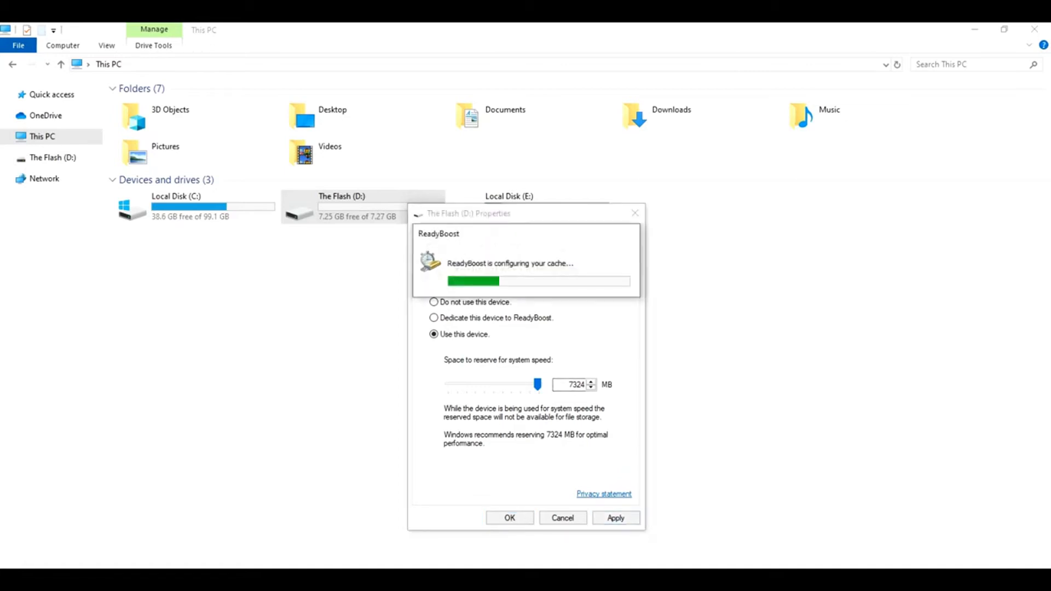
left_click(509, 518)
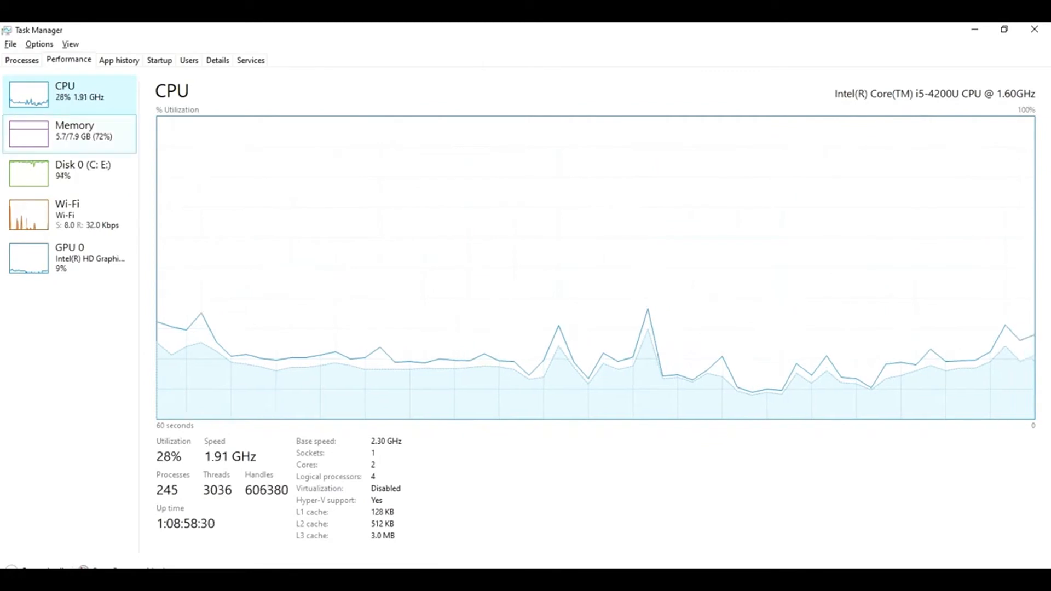
Step: Show the Memory performance page in Task Manager (5.6 GB of 7.9 GB in use)
left_click(74, 131)
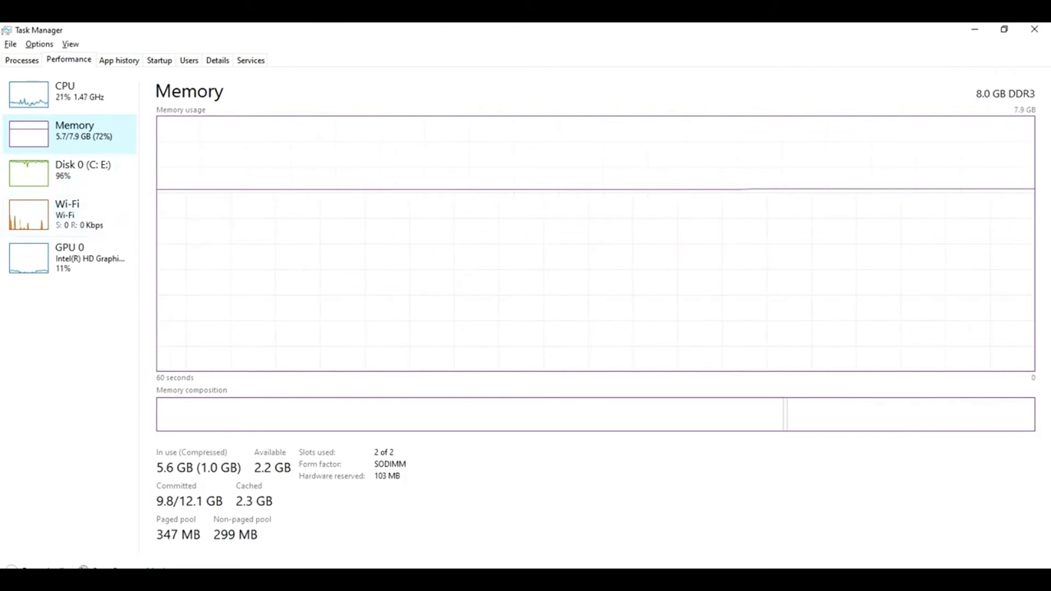
mouse_move(65, 93)
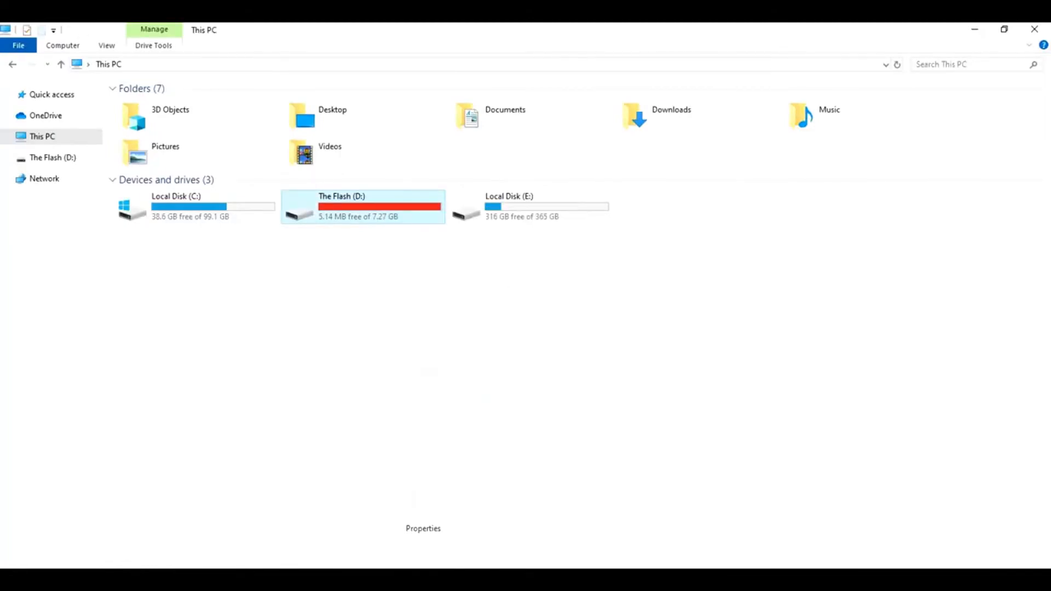
Step: Set The Flash (D:) to 'Dedicate this device to ReadyBoost', reserving 7419 MB
left_click(422, 529)
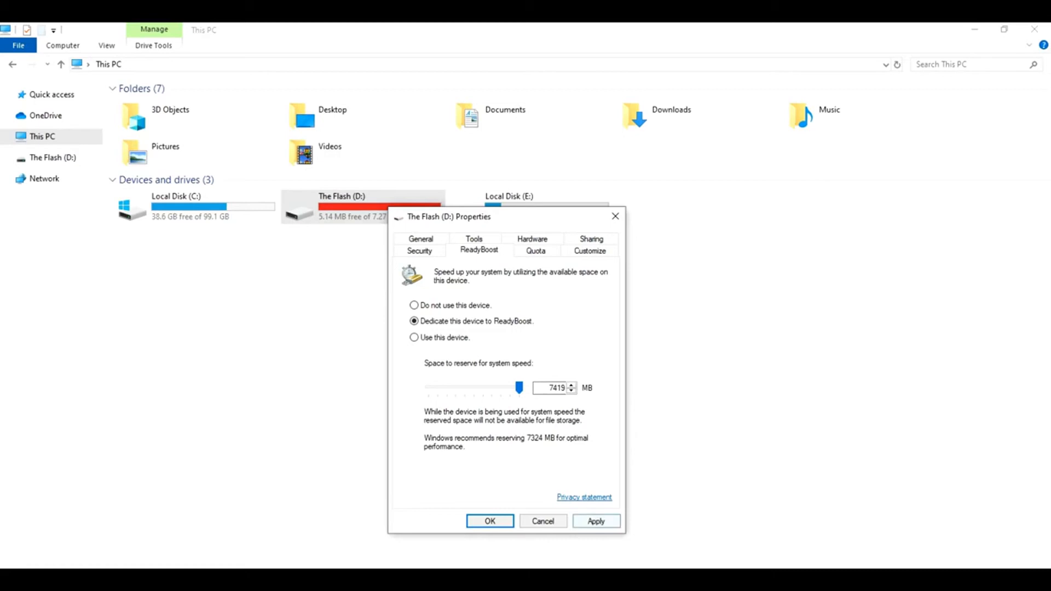
left_click(595, 520)
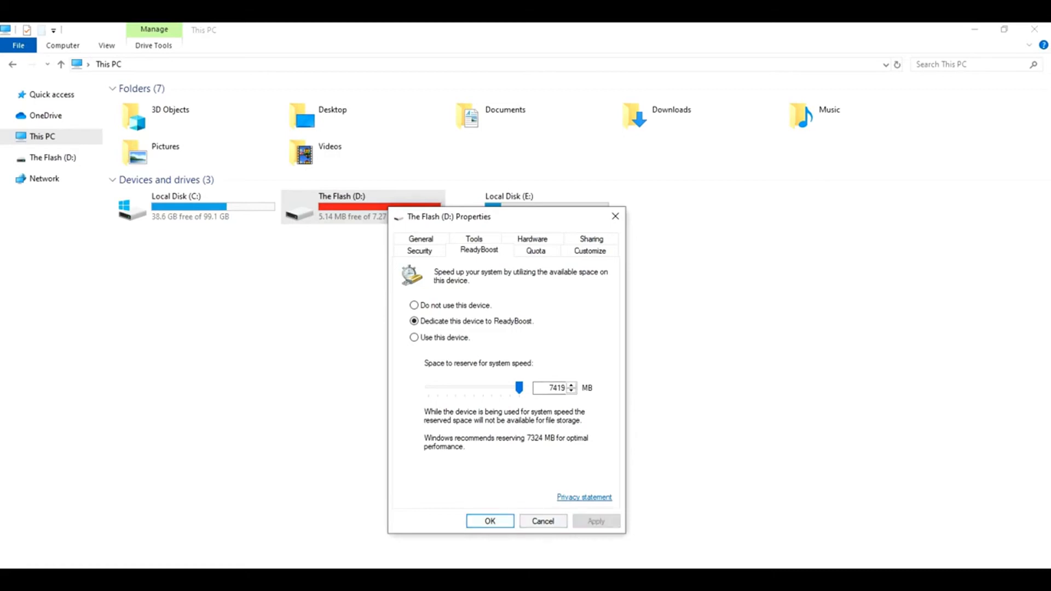
left_click(543, 521)
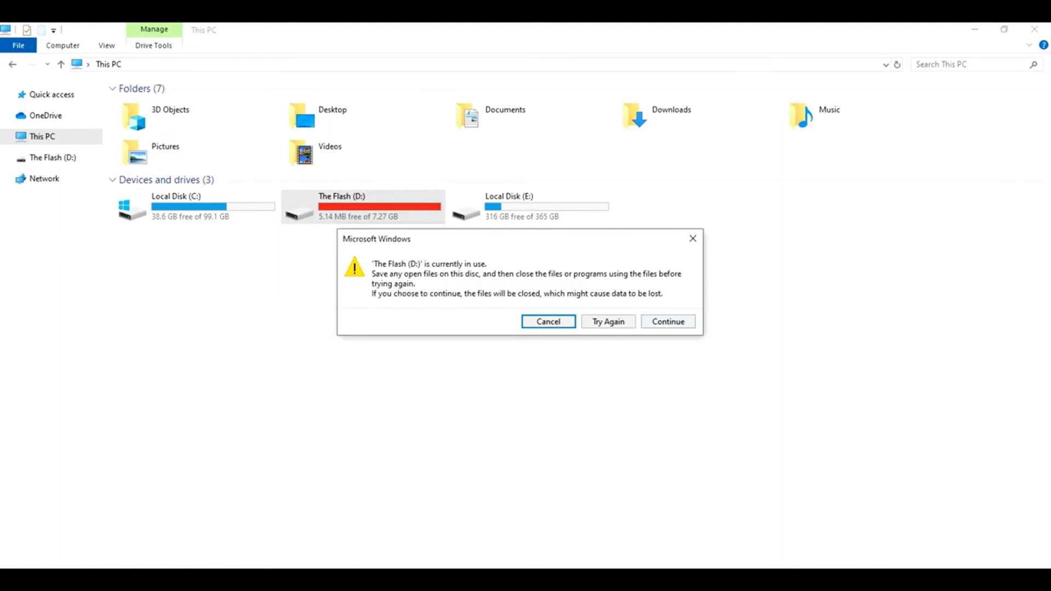
Step: Close the Microsoft Windows 'currently in use' warning for The Flash (D:)
left_click(547, 321)
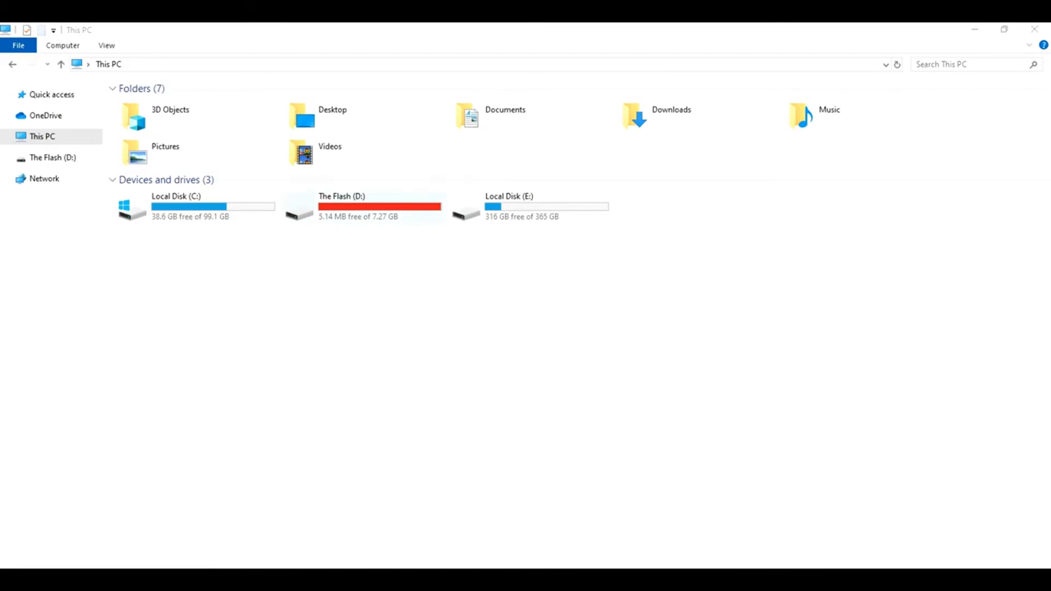
Step: Turn off ReadyBoost for The Flash (D:) with 'Do not use this device'
left_click(362, 206)
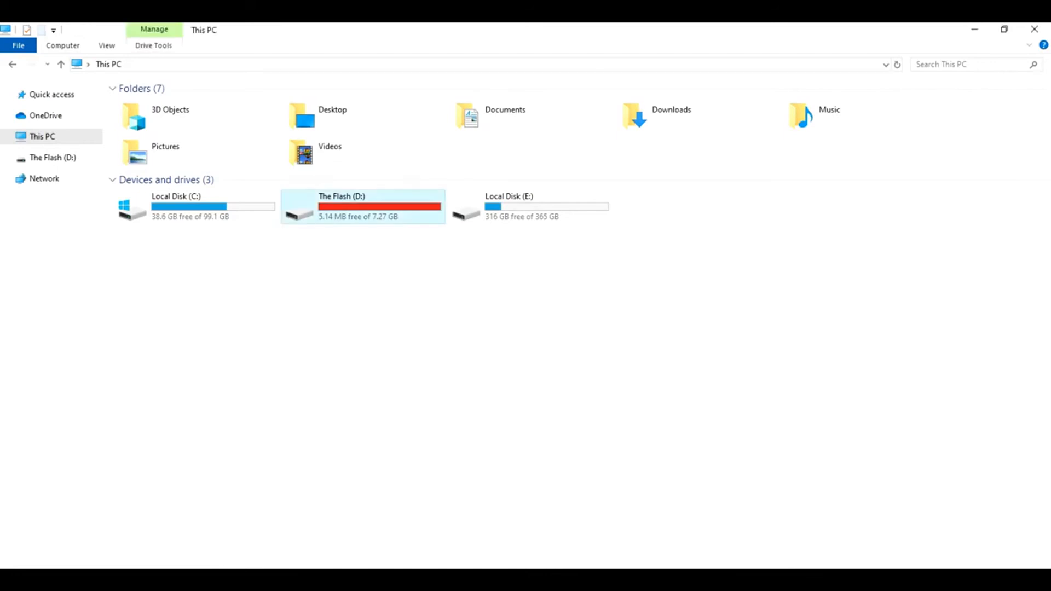
right_click(362, 206)
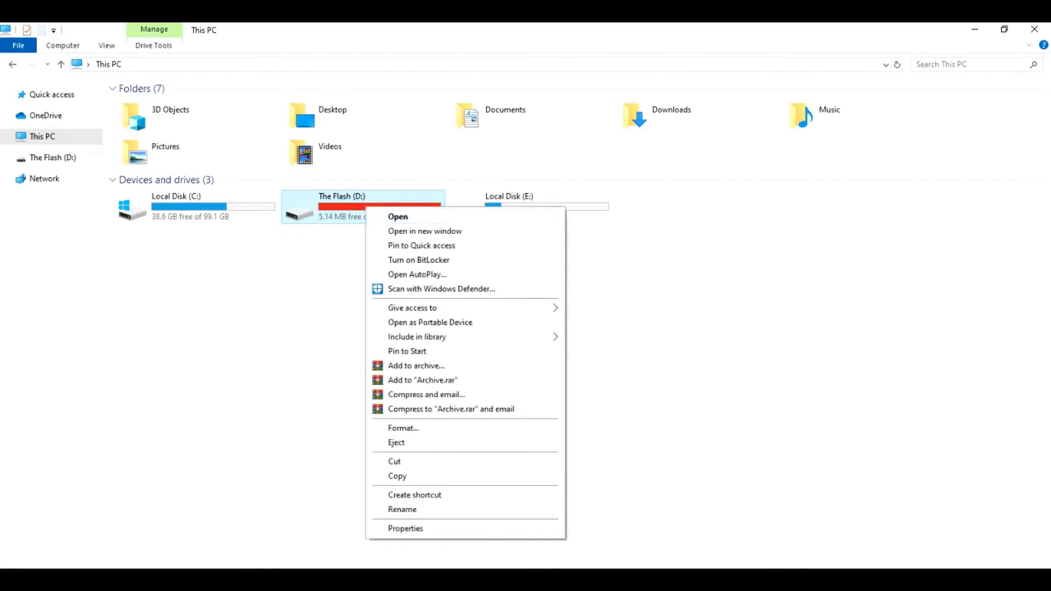
left_click(405, 528)
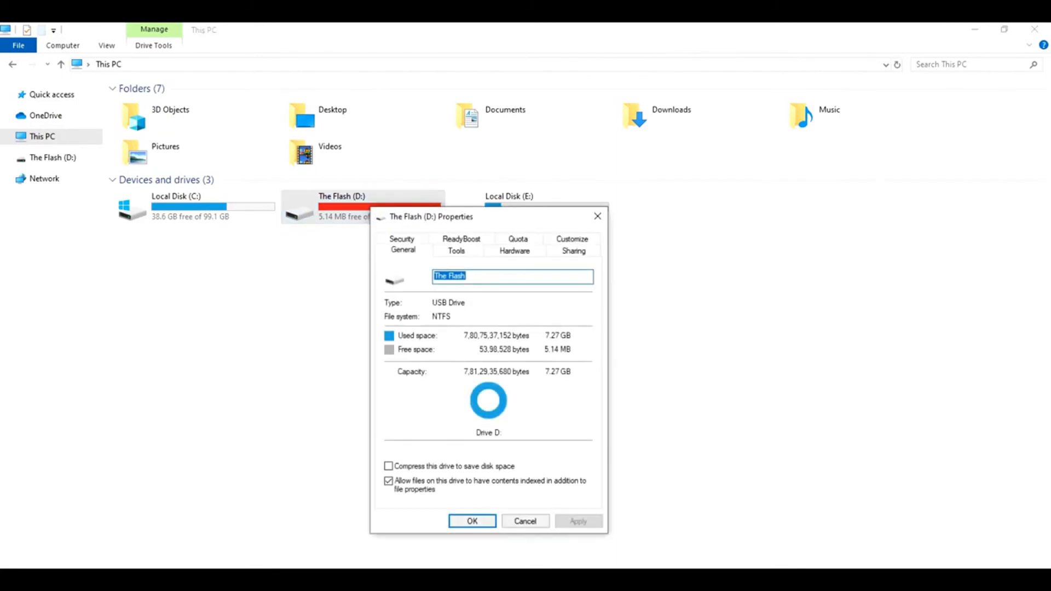
left_click(461, 239)
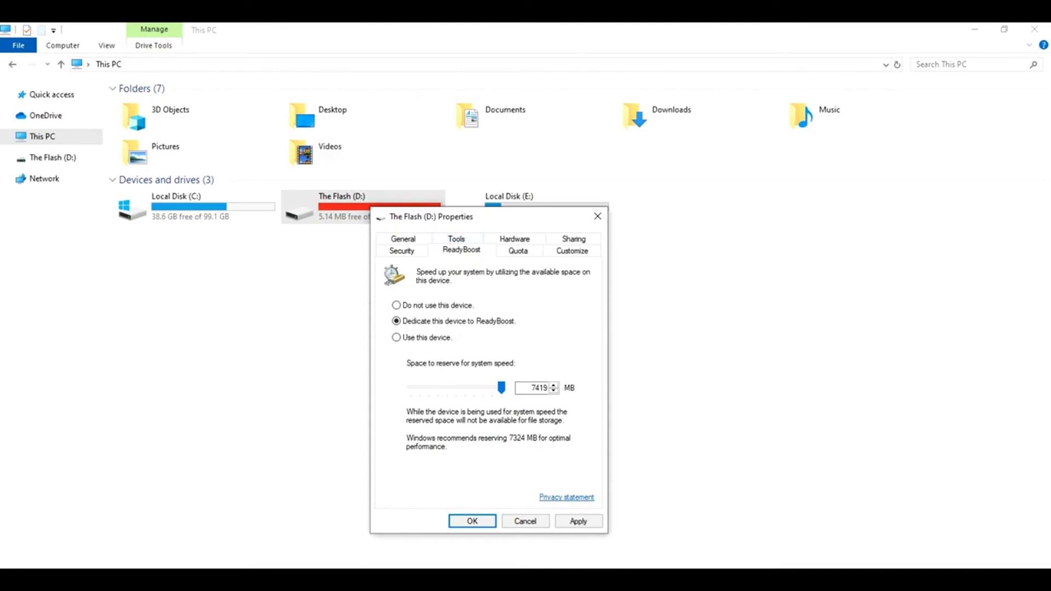
left_click(396, 305)
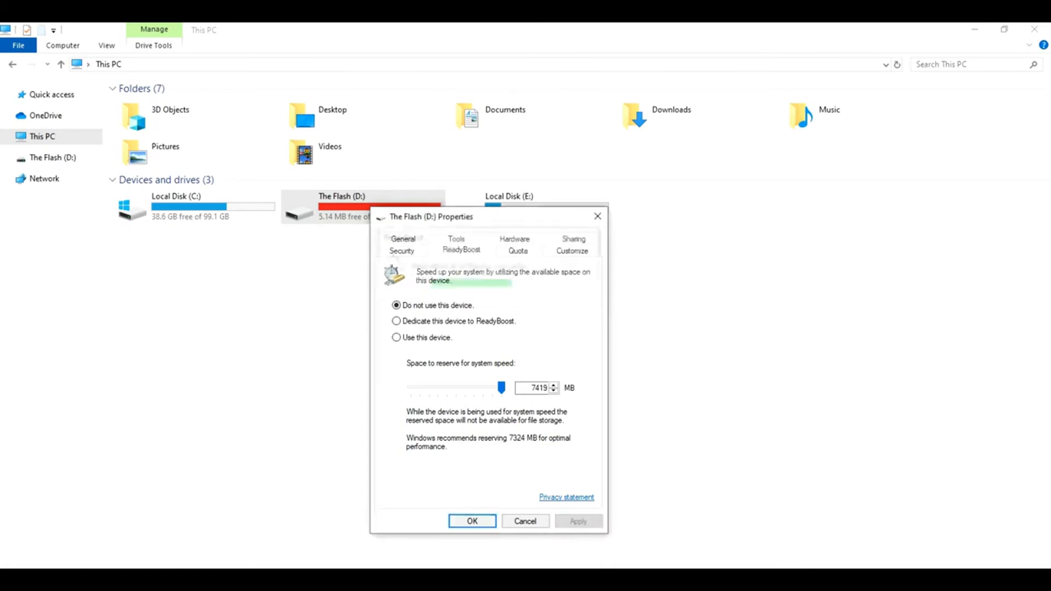
left_click(472, 521)
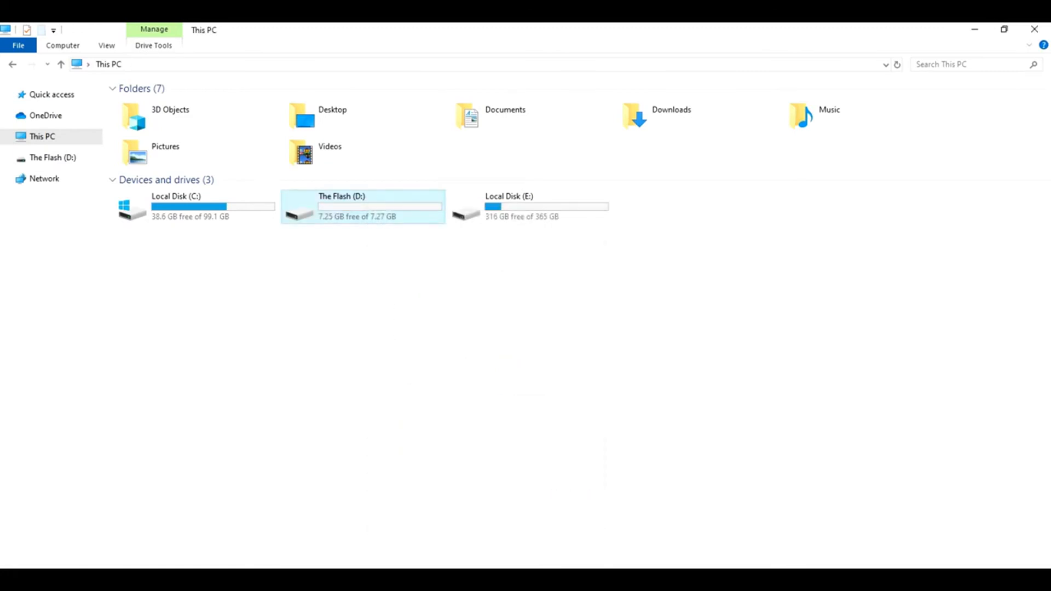